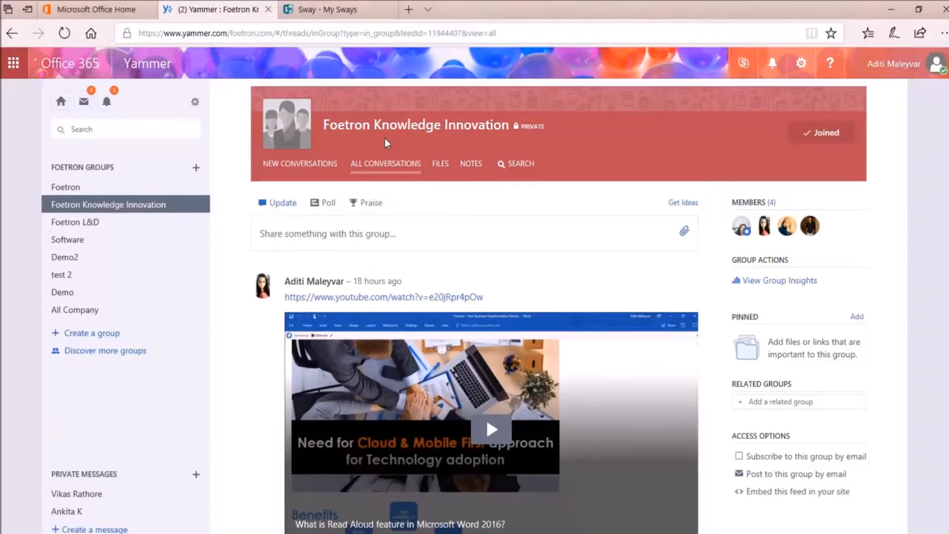
Step: Scroll down through the current Yammer feed
{"action": "scroll", "scroll_direction": "down", "scroll_amount": 3}
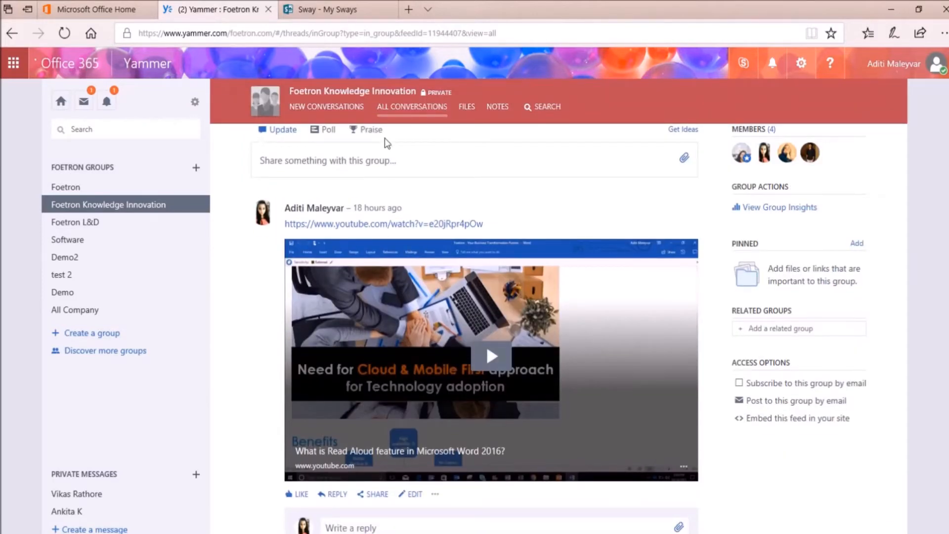
{"action": "scroll", "scroll_direction": "down", "scroll_amount": 3}
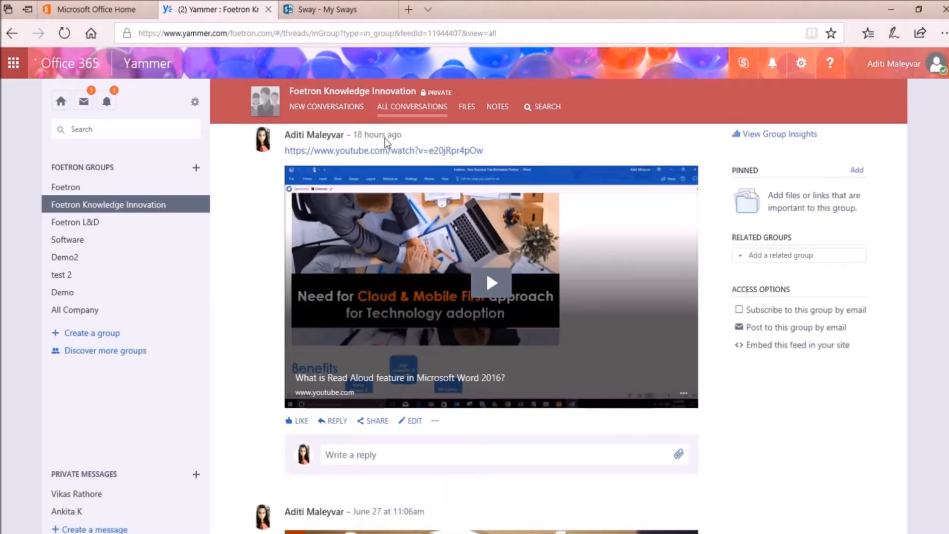
{"action": "scroll", "scroll_direction": "down", "scroll_amount": 3}
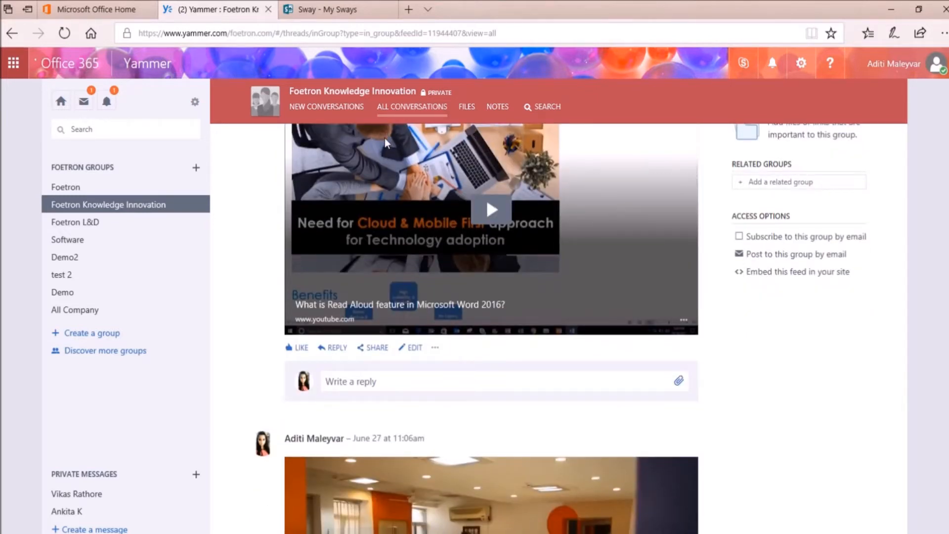
{"action": "scroll", "scroll_direction": "down", "scroll_amount": 3}
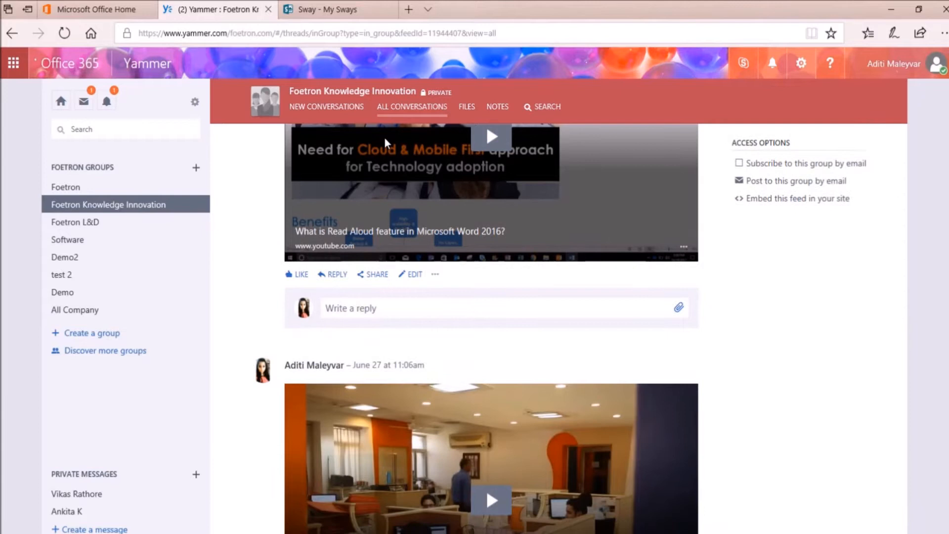
{"action": "scroll", "scroll_direction": "down", "scroll_amount": 3}
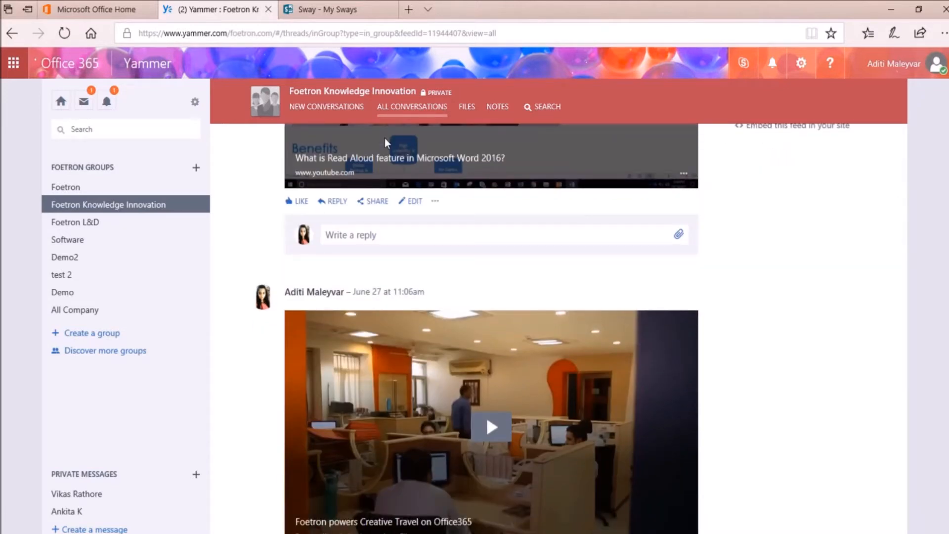
{"action": "scroll", "scroll_direction": "down", "scroll_amount": 3}
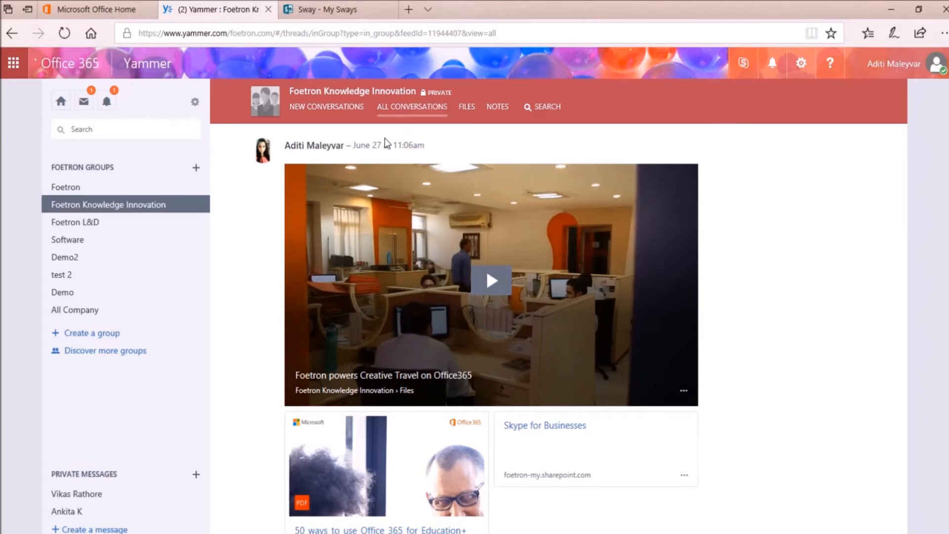
Step: Open the Foetron L&D group and scroll its feed down to the September 11 support-portal posts
{"action": "left_click", "coordinate": [75, 221]}
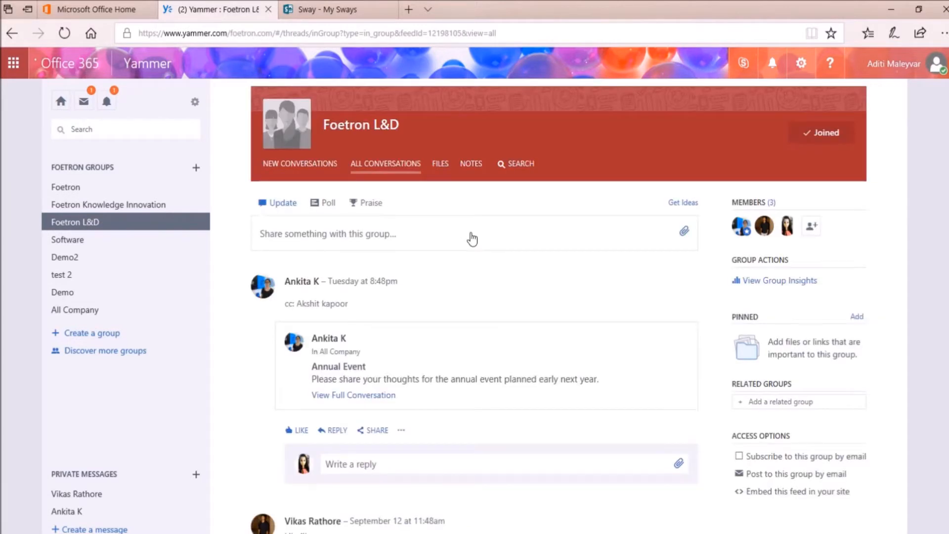
{"action": "scroll", "scroll_direction": "down", "scroll_amount": 3}
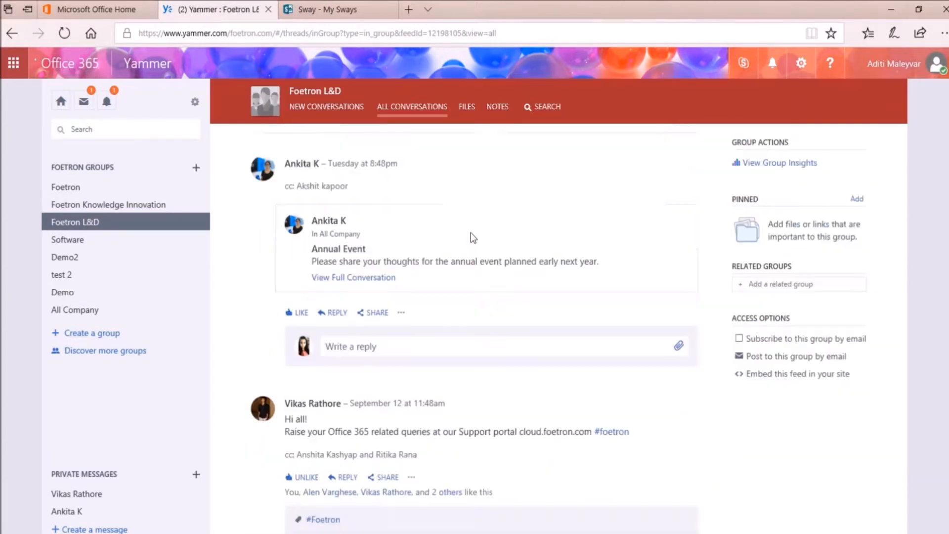
{"action": "scroll", "scroll_direction": "down", "scroll_amount": 3}
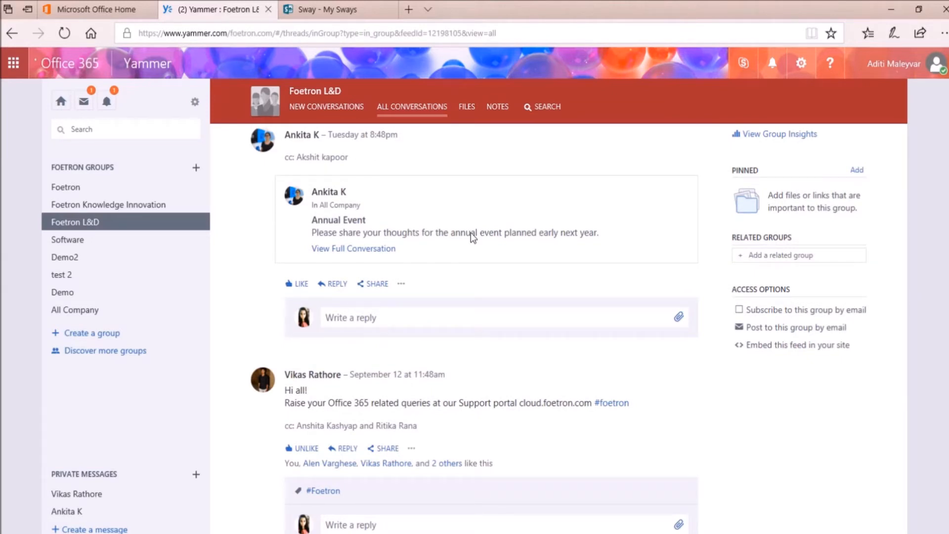
{"action": "scroll", "scroll_direction": "down", "scroll_amount": 3}
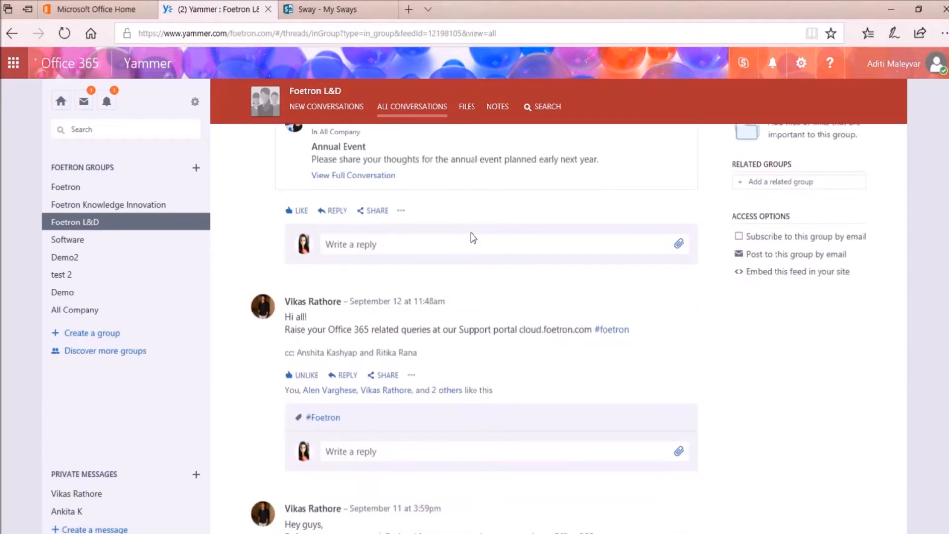
{"action": "scroll", "scroll_direction": "down", "scroll_amount": 3}
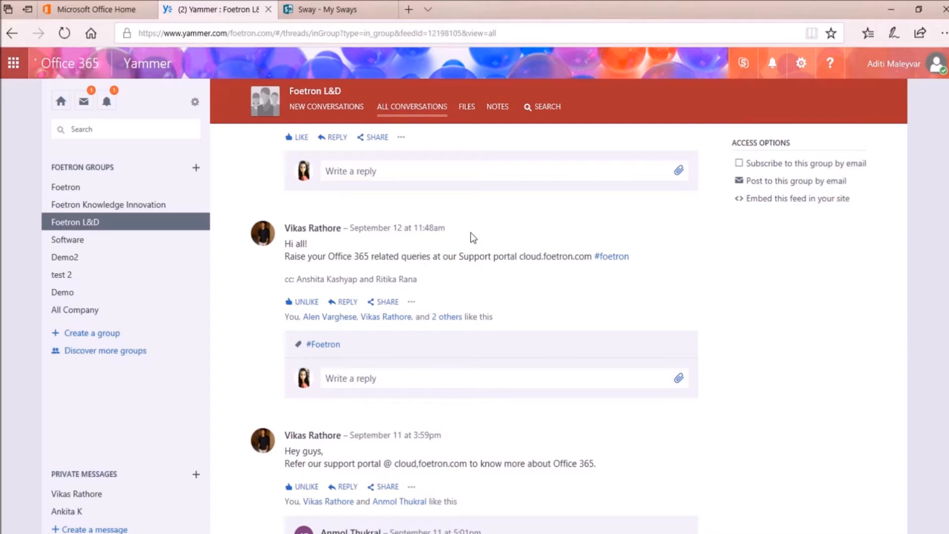
{"action": "scroll", "scroll_direction": "down", "scroll_amount": 3}
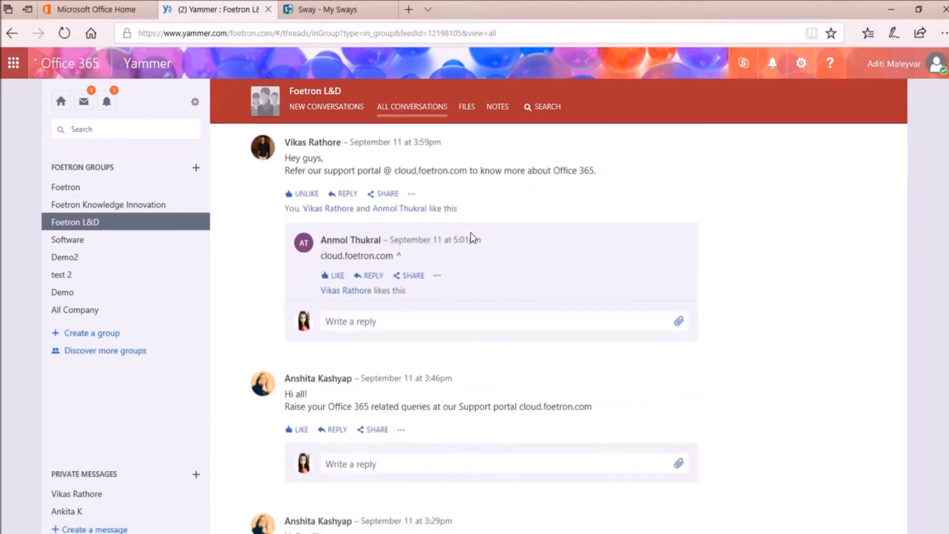
{"action": "left_click", "coordinate": [91, 9]}
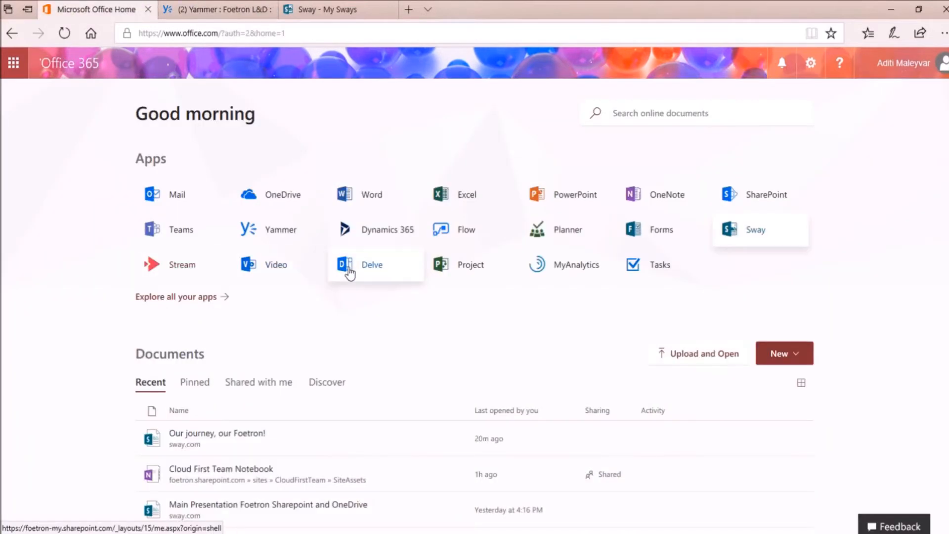
{"action": "mouse_move", "coordinate": [281, 229]}
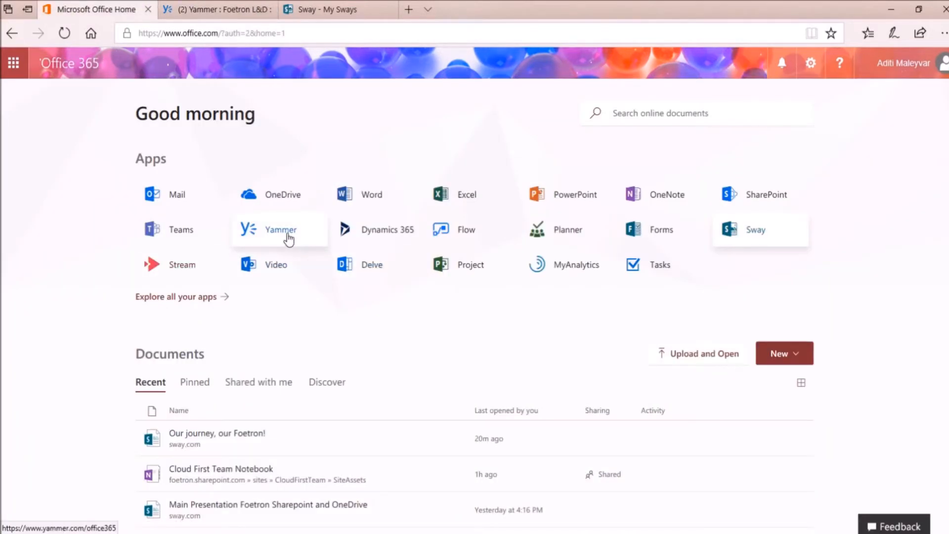
{"action": "left_click", "coordinate": [280, 229]}
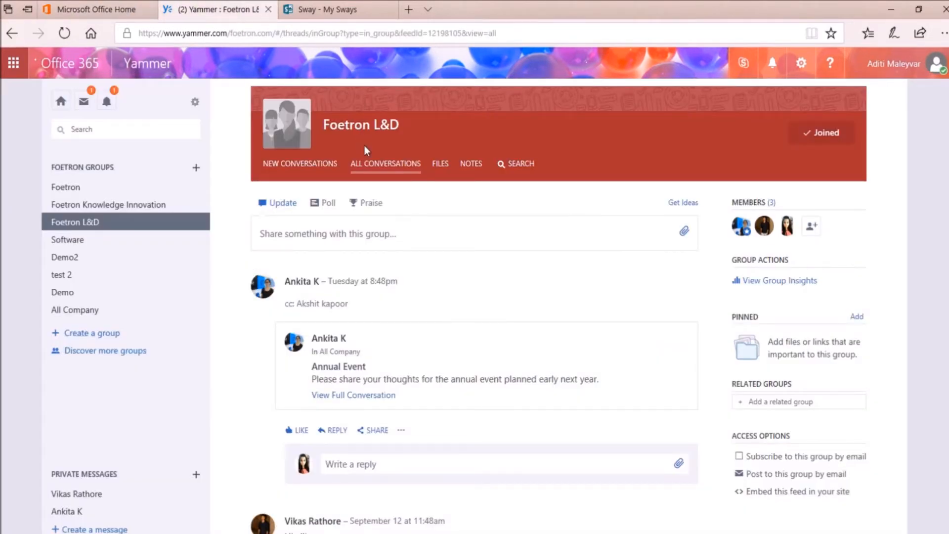
{"action": "mouse_move", "coordinate": [137, 172]}
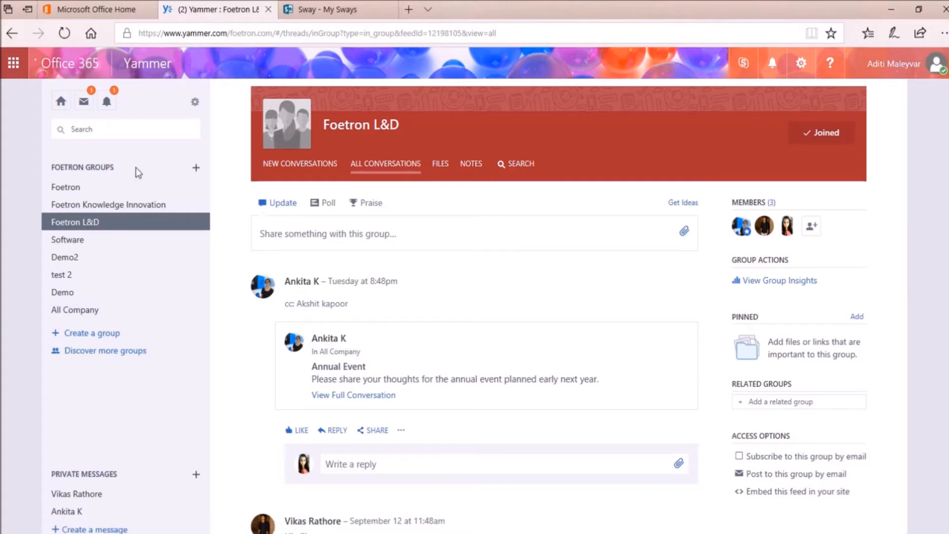
{"action": "mouse_move", "coordinate": [134, 181]}
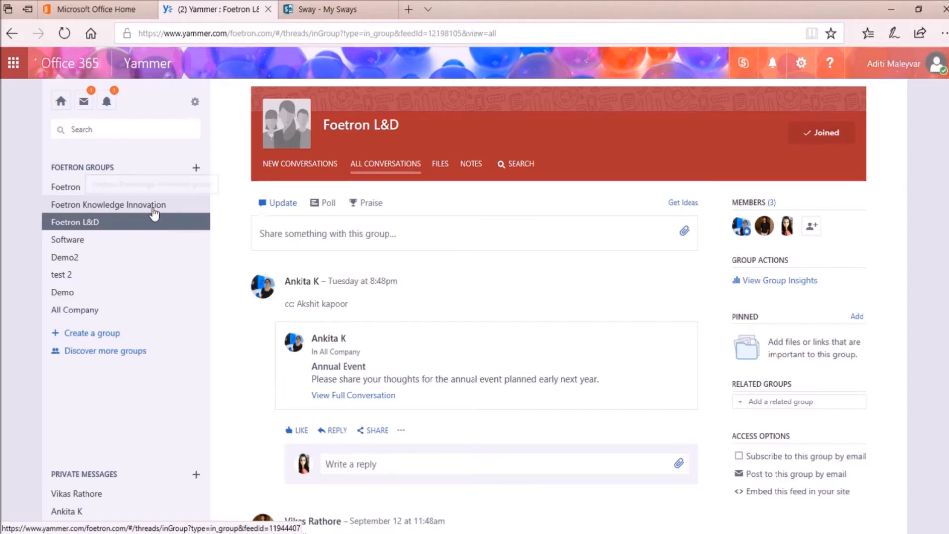
Step: In the Foetron Knowledge Innovation group, draft a post reading 'Watch this video to learn about Immersive Reader Feature in OWA :'
{"action": "left_click", "coordinate": [108, 204]}
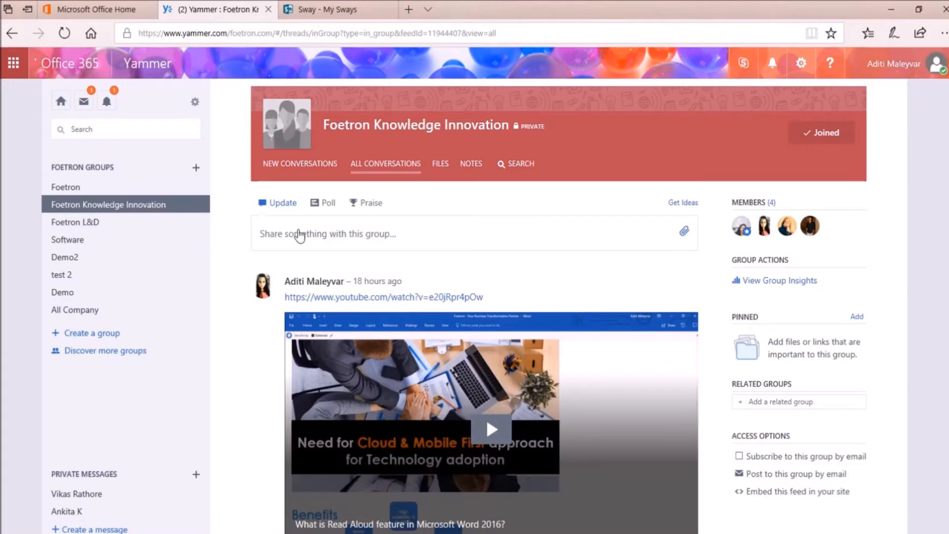
{"action": "mouse_move", "coordinate": [367, 234]}
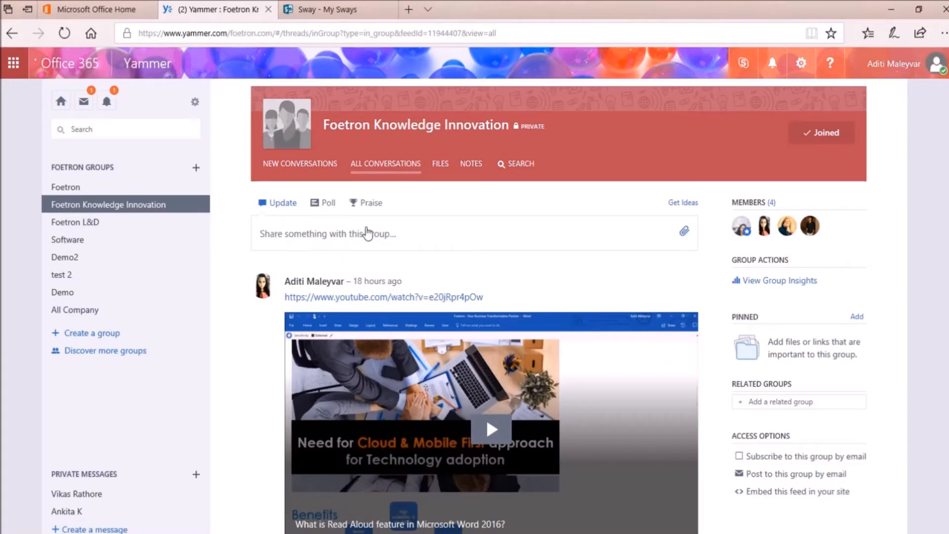
{"action": "mouse_move", "coordinate": [693, 241]}
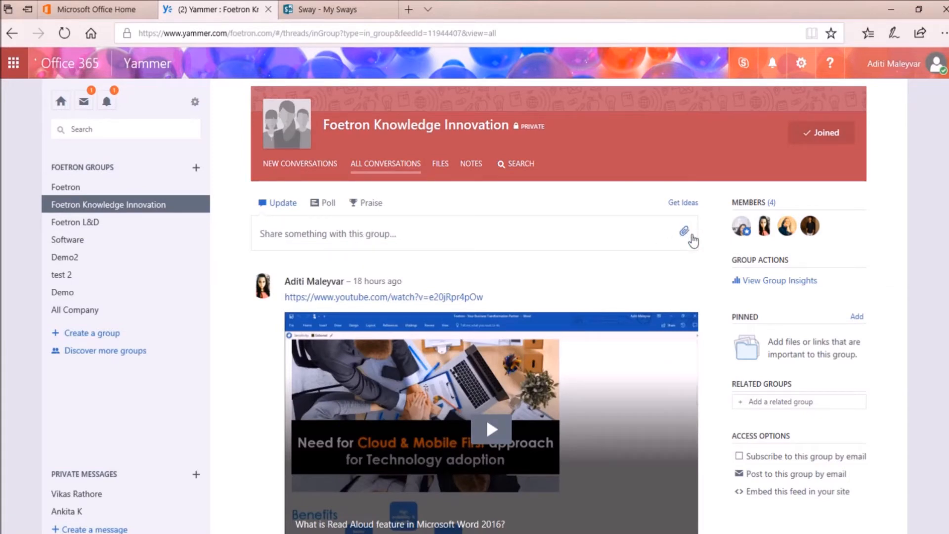
{"action": "left_click", "coordinate": [423, 234]}
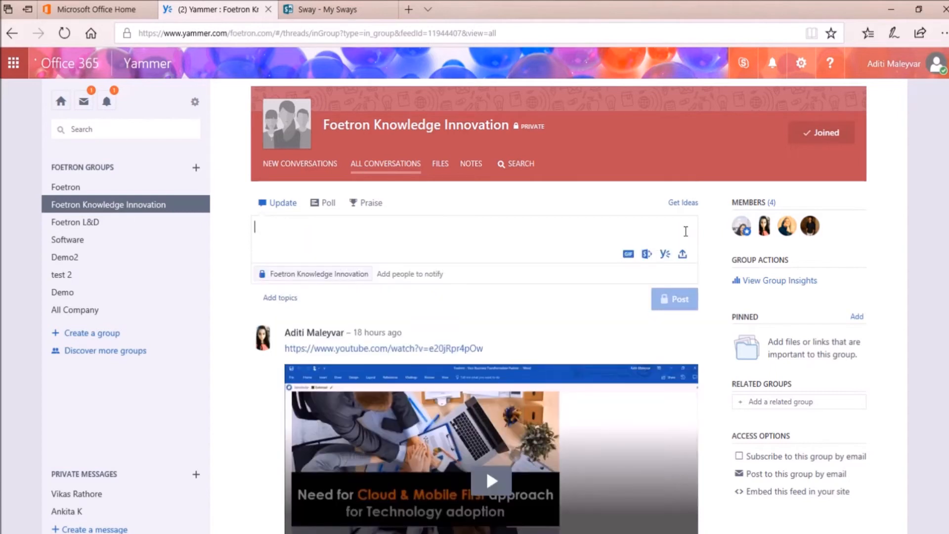
{"action": "type", "text": "Watch this video to learn about Immersive Reader Feature in OWA :"}
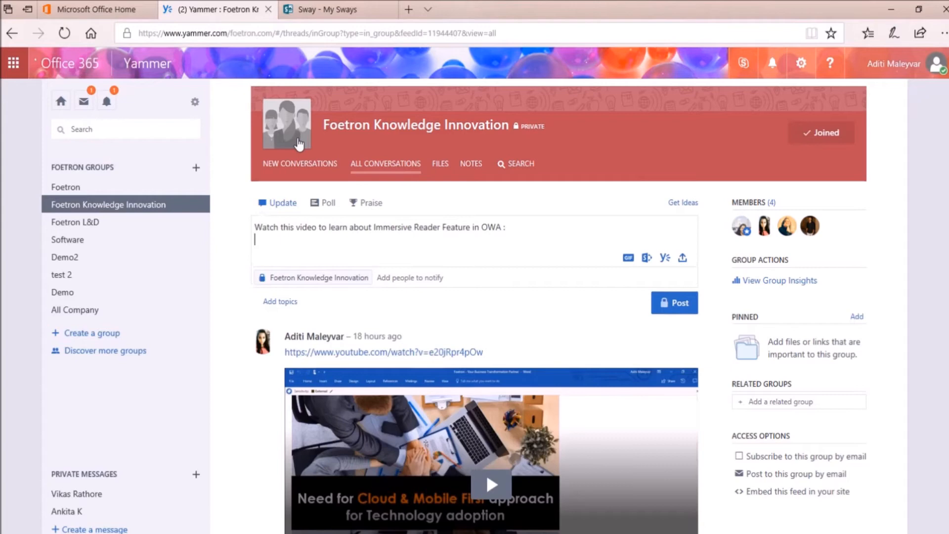
{"action": "left_click", "coordinate": [528, 9]}
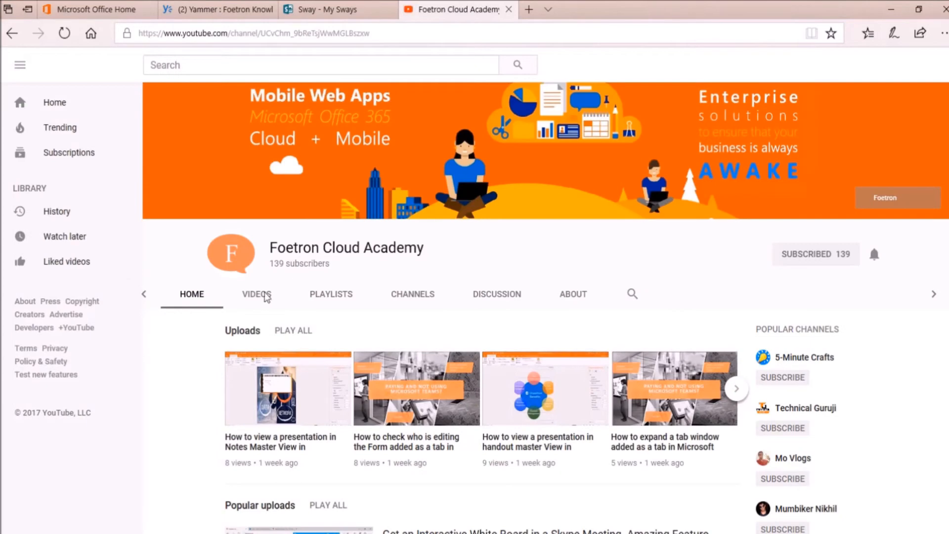
Step: Search Foetron Cloud Academy's videos for 'Immer' and select the immersive reader video's URL
{"action": "left_click", "coordinate": [256, 294]}
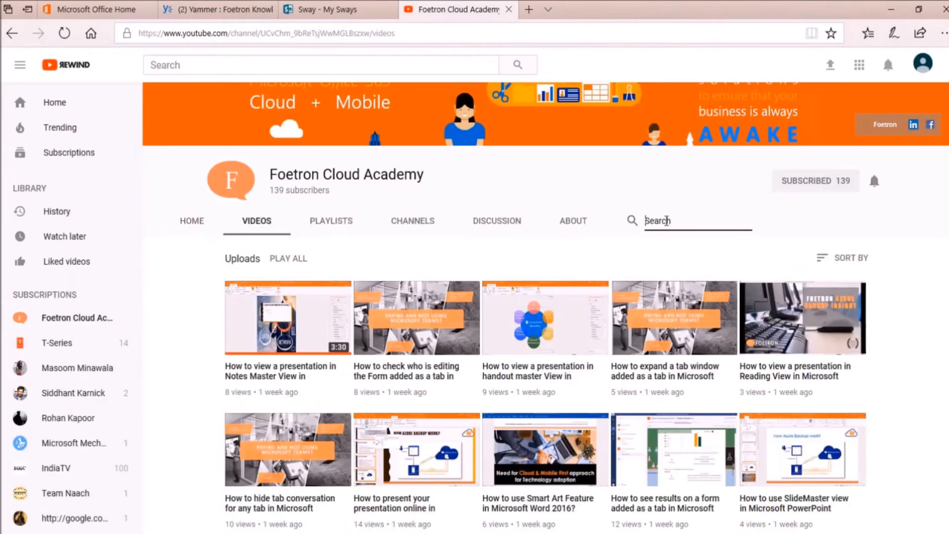
{"action": "type", "text": "Immer"}
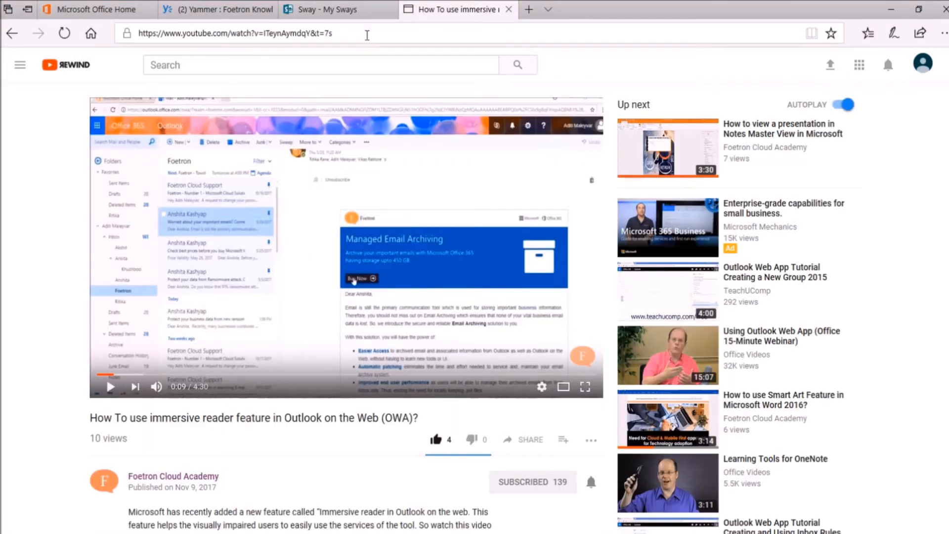
{"action": "left_click", "coordinate": [236, 33]}
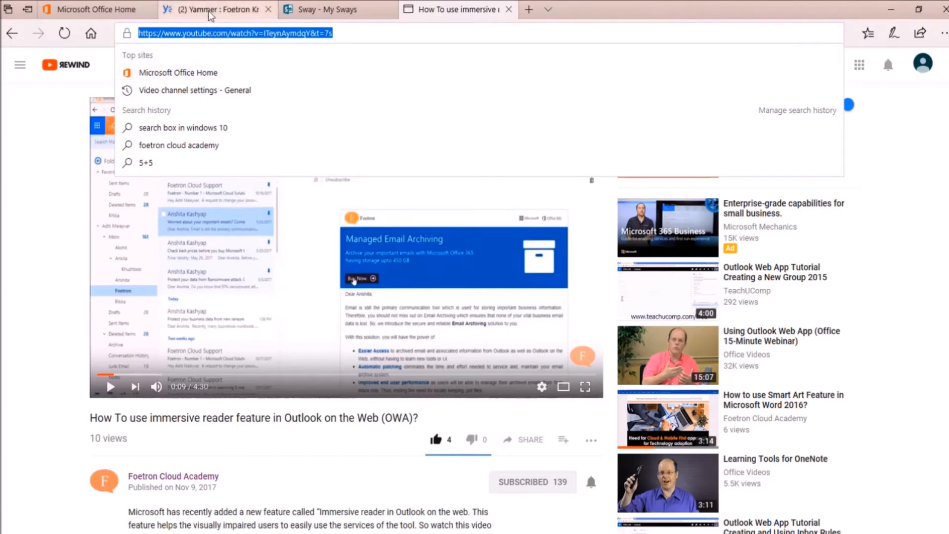
{"action": "left_click", "coordinate": [215, 9]}
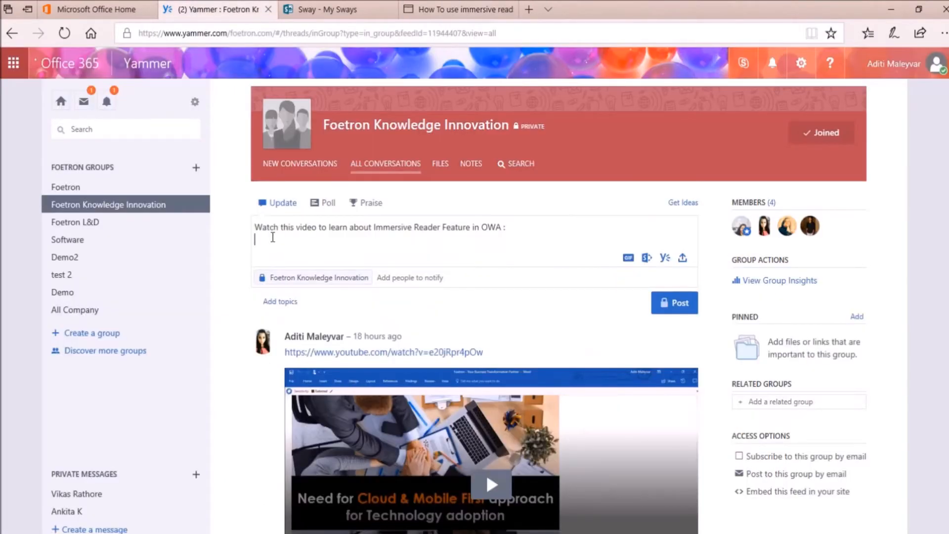
{"action": "type", "text": "https://www.youtube.com/watch?v=ITeynAymdqY&t=7s"}
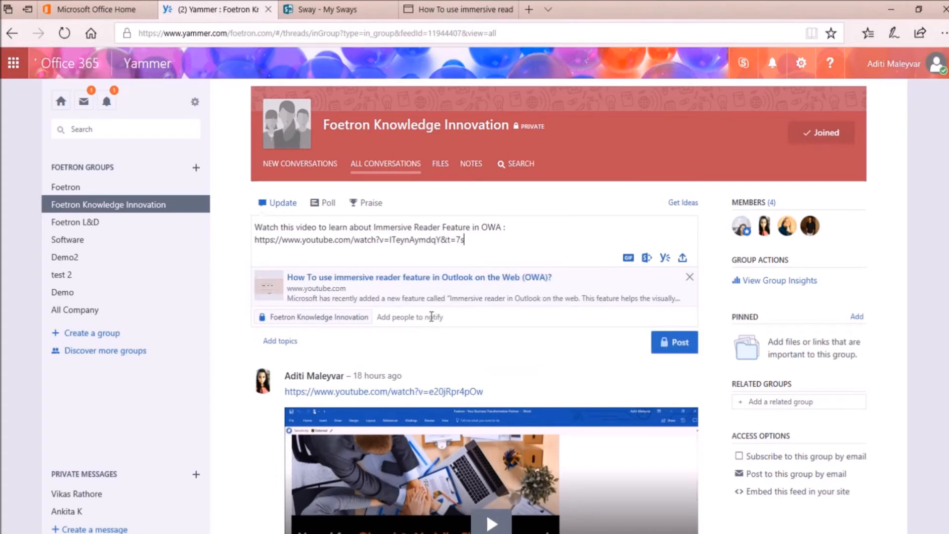
{"action": "left_click", "coordinate": [410, 316]}
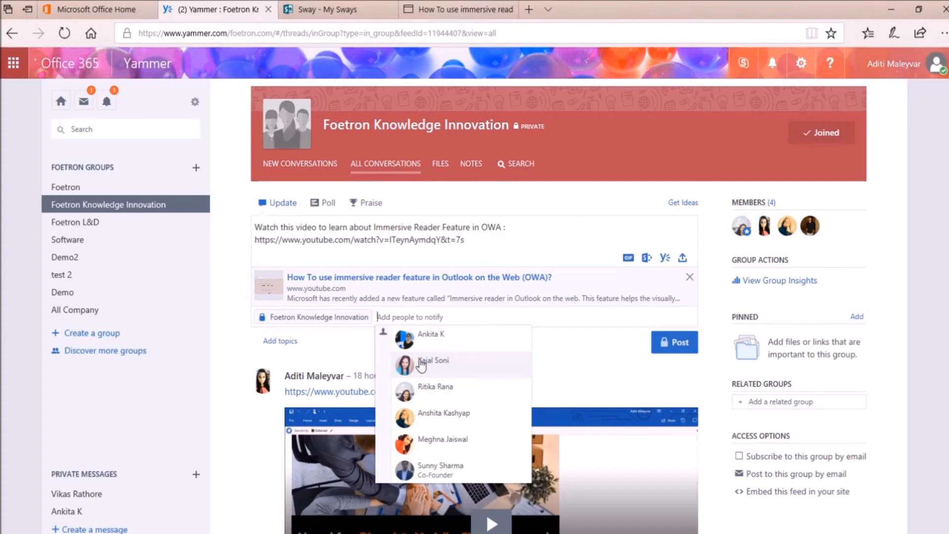
{"action": "left_click", "coordinate": [434, 360]}
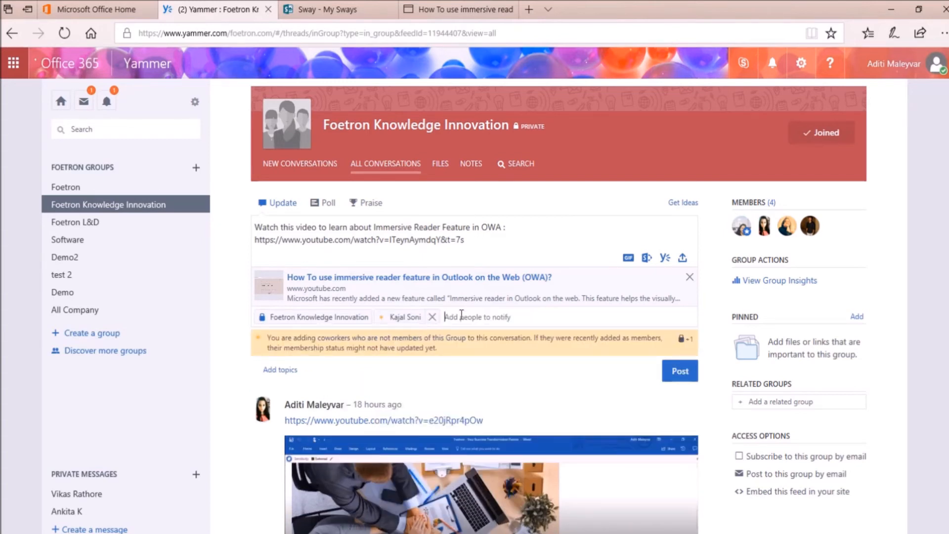
{"action": "type", "text": "Me"}
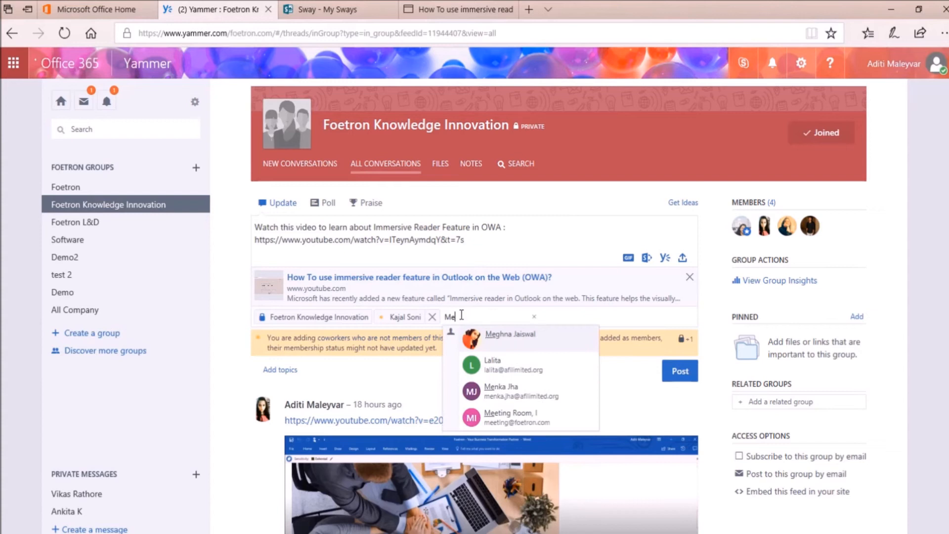
{"action": "left_click", "coordinate": [511, 334]}
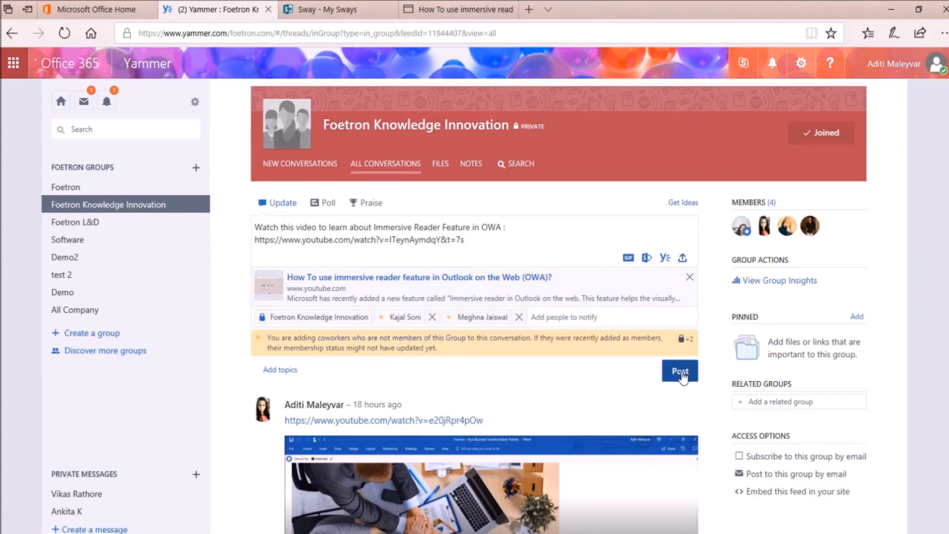
Step: Post to the Foetron Knowledge Innovation group and play the embedded immersive reader video
{"action": "left_click", "coordinate": [680, 371]}
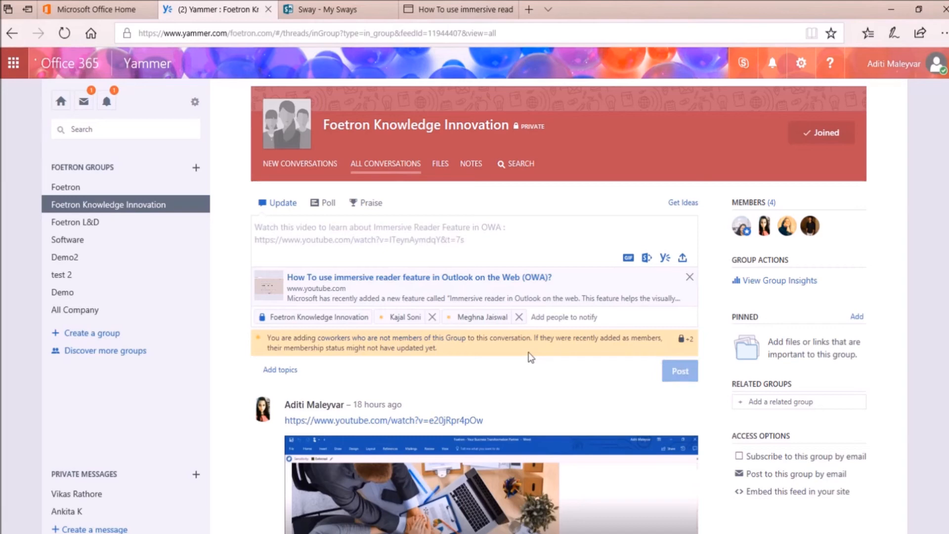
{"action": "left_click", "coordinate": [679, 371]}
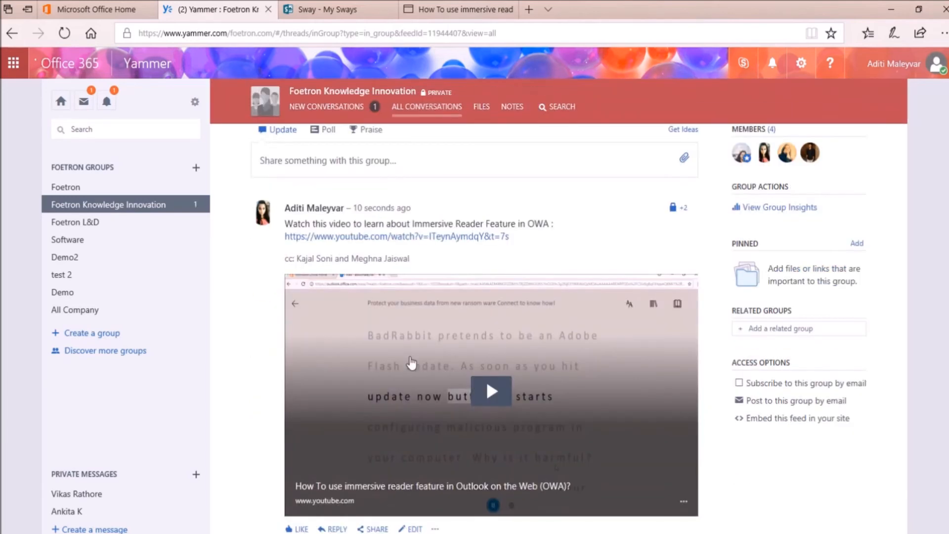
{"action": "scroll", "scroll_direction": "up", "scroll_amount": 3}
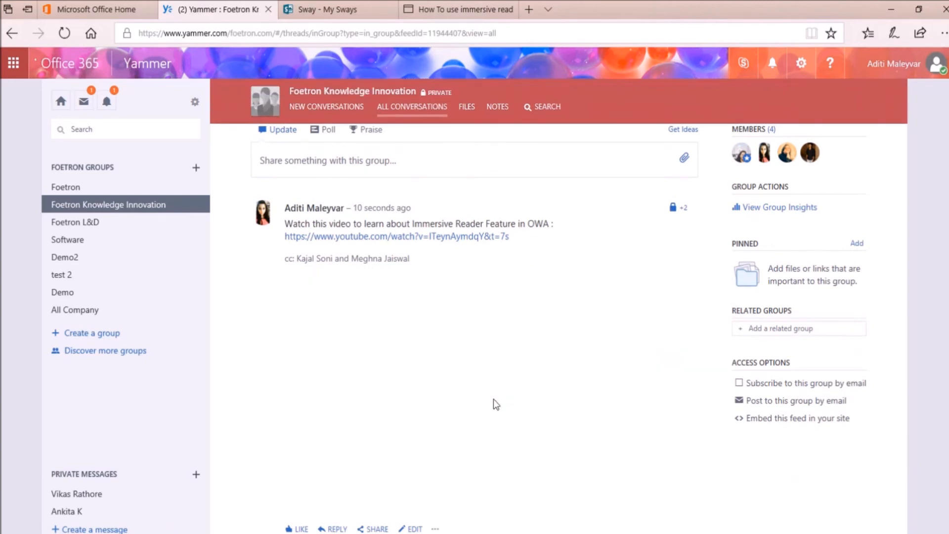
{"action": "left_click", "coordinate": [397, 237]}
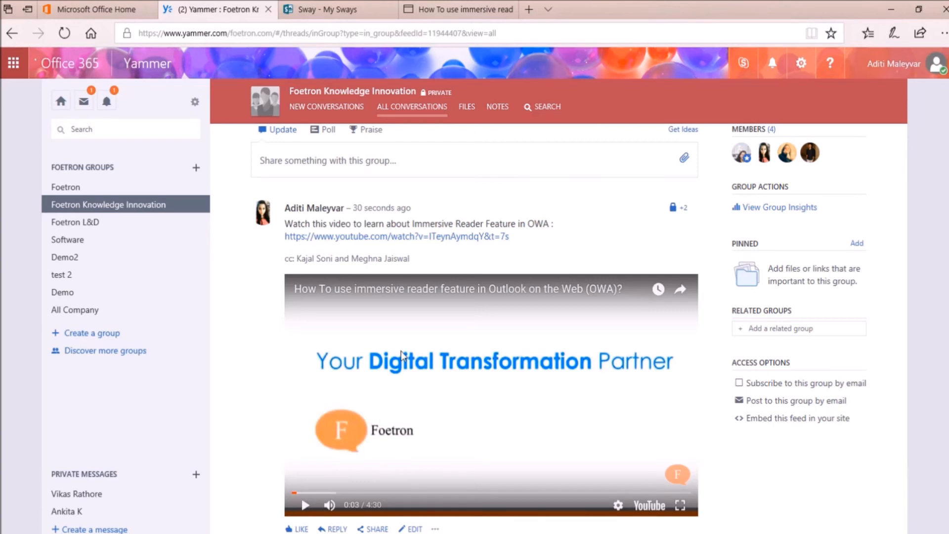
{"action": "mouse_move", "coordinate": [399, 353]}
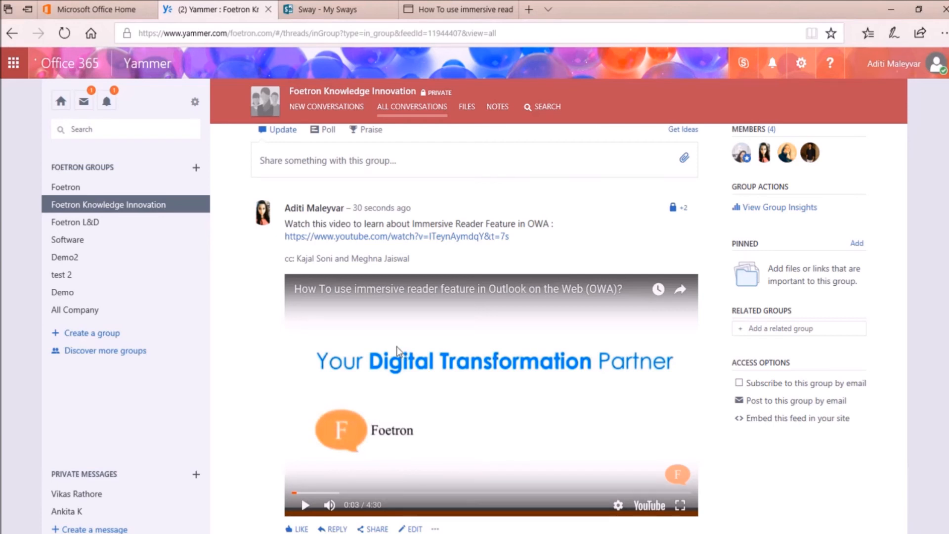